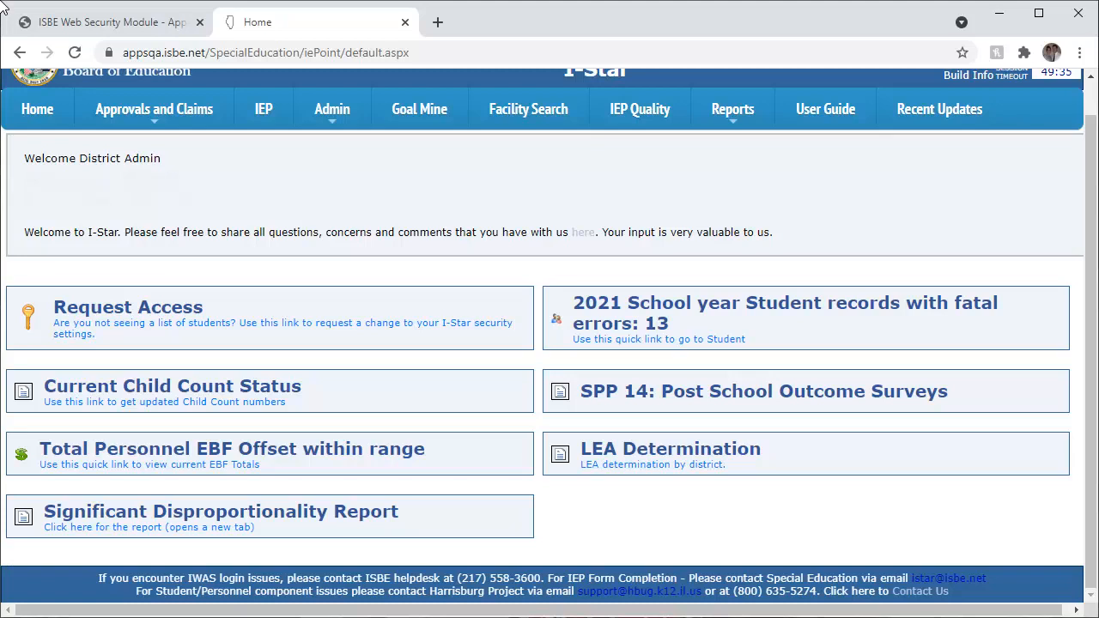
mouse_move(219, 135)
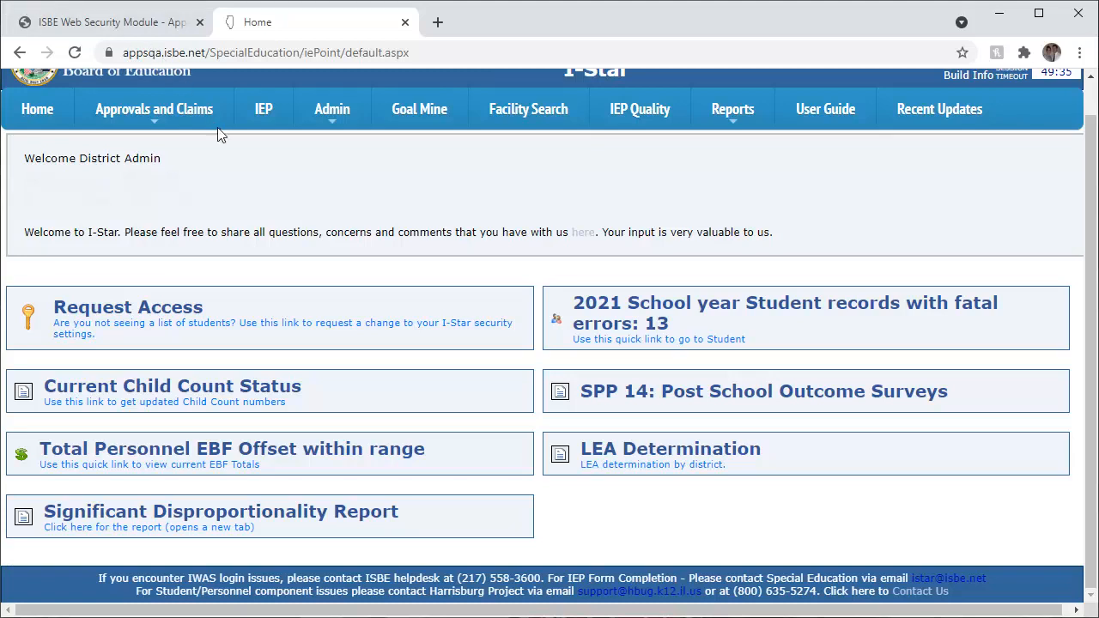
Open the Significant Disproportionality Report from the I-Star home page.
click(220, 511)
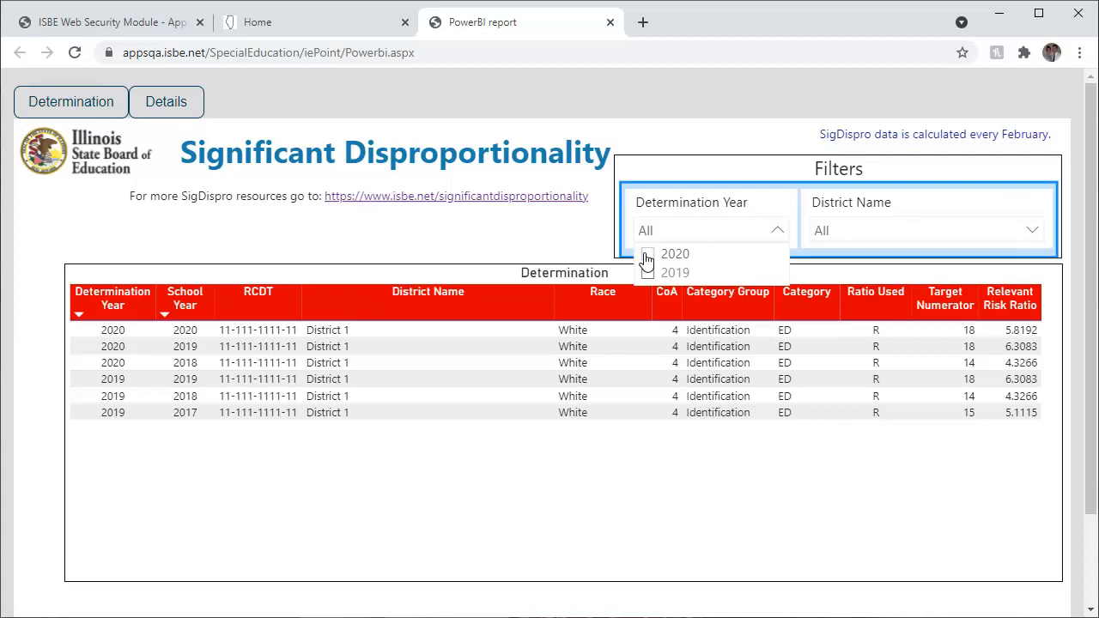
Filter Determination Year to 2020, clear that filter, then open the Details page.
click(646, 254)
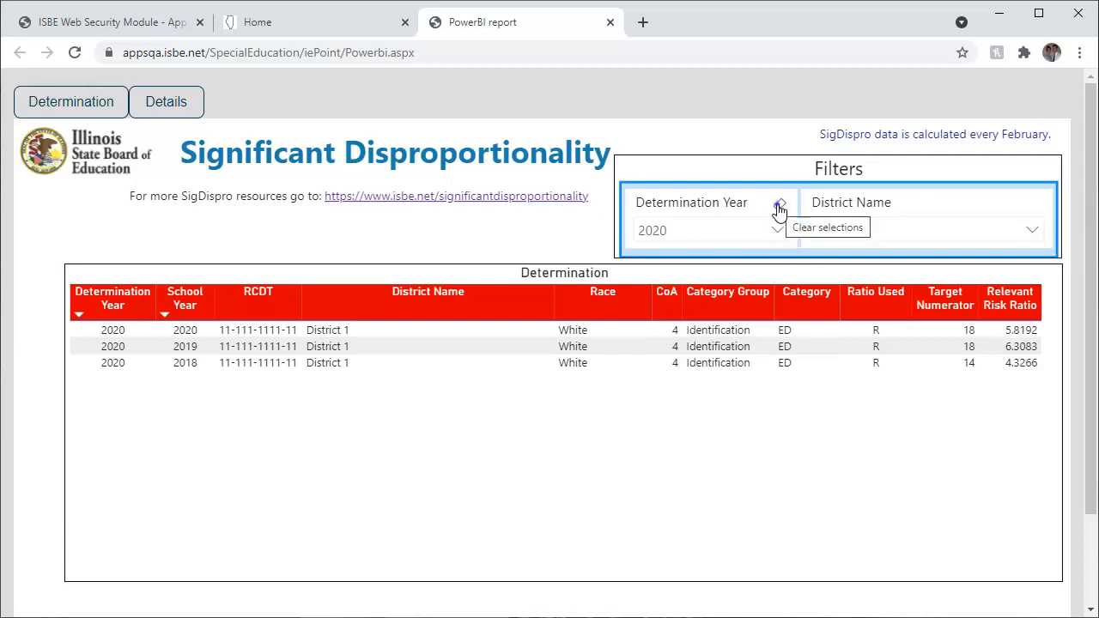
click(826, 227)
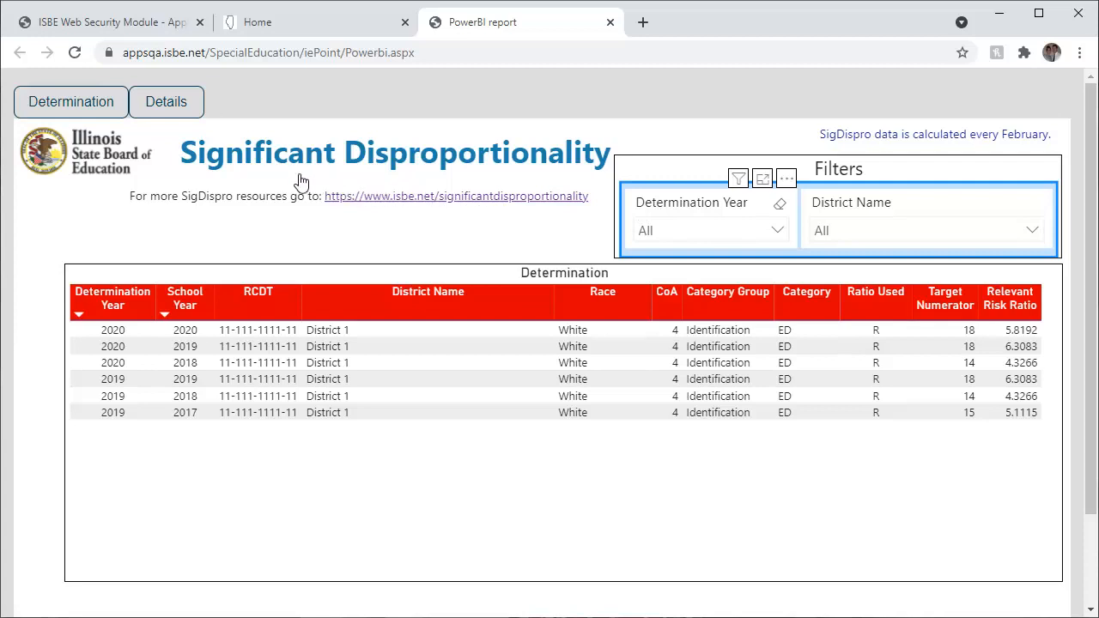
click(166, 102)
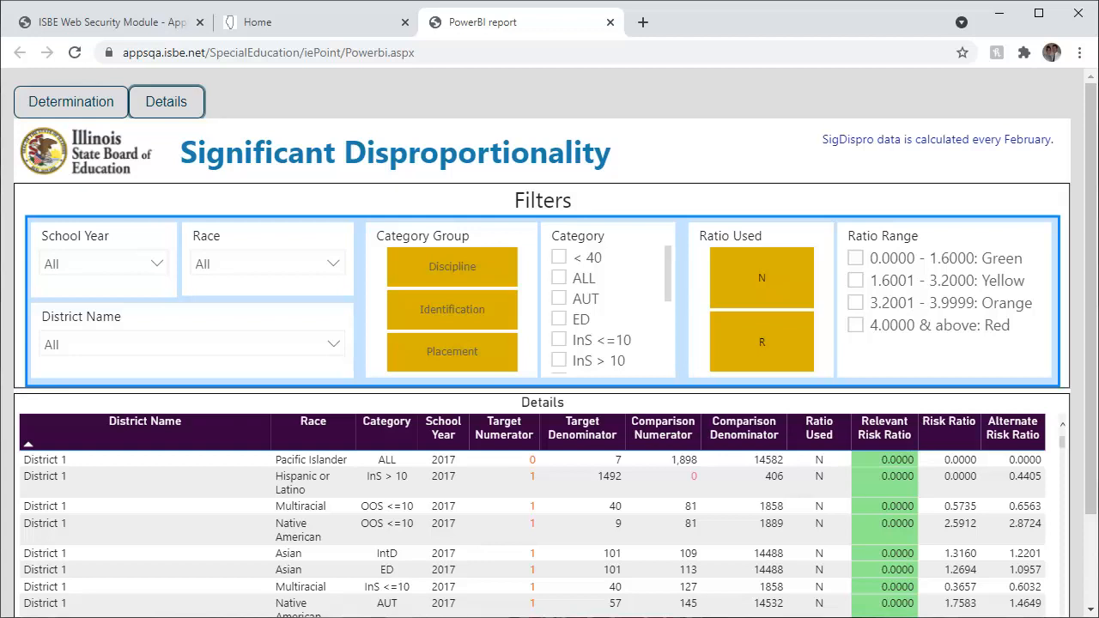
mouse_move(158, 160)
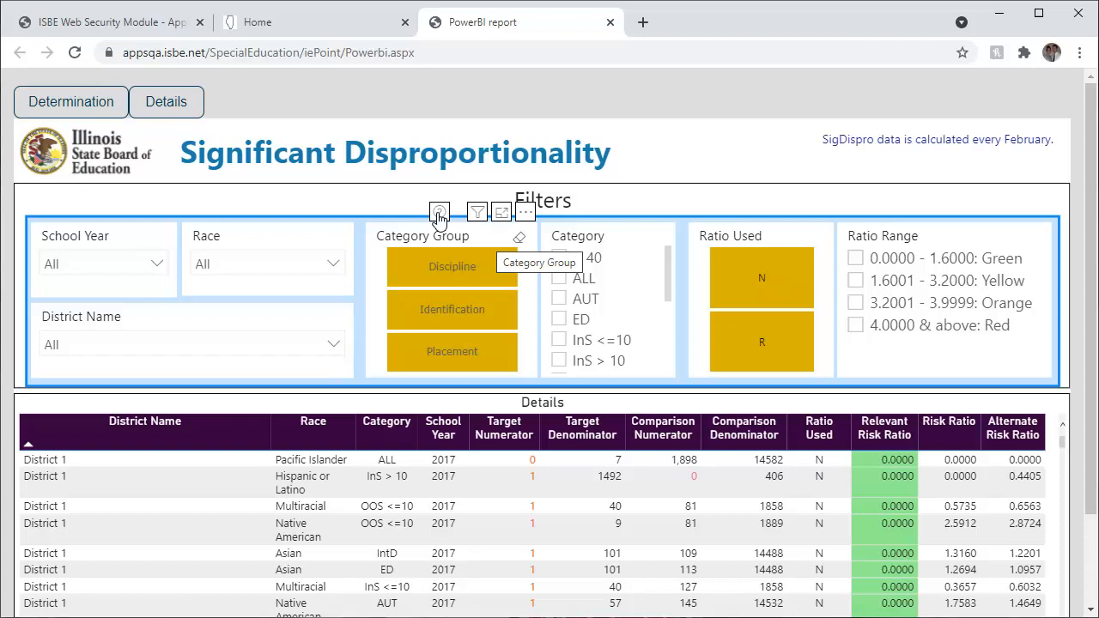
click(439, 213)
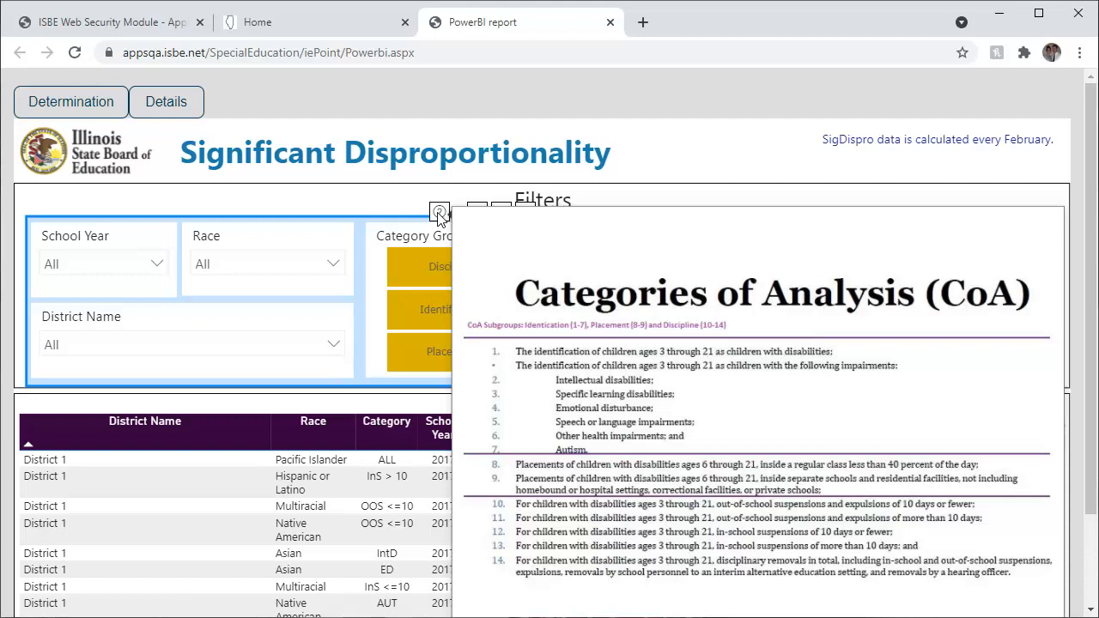
mouse_move(395, 232)
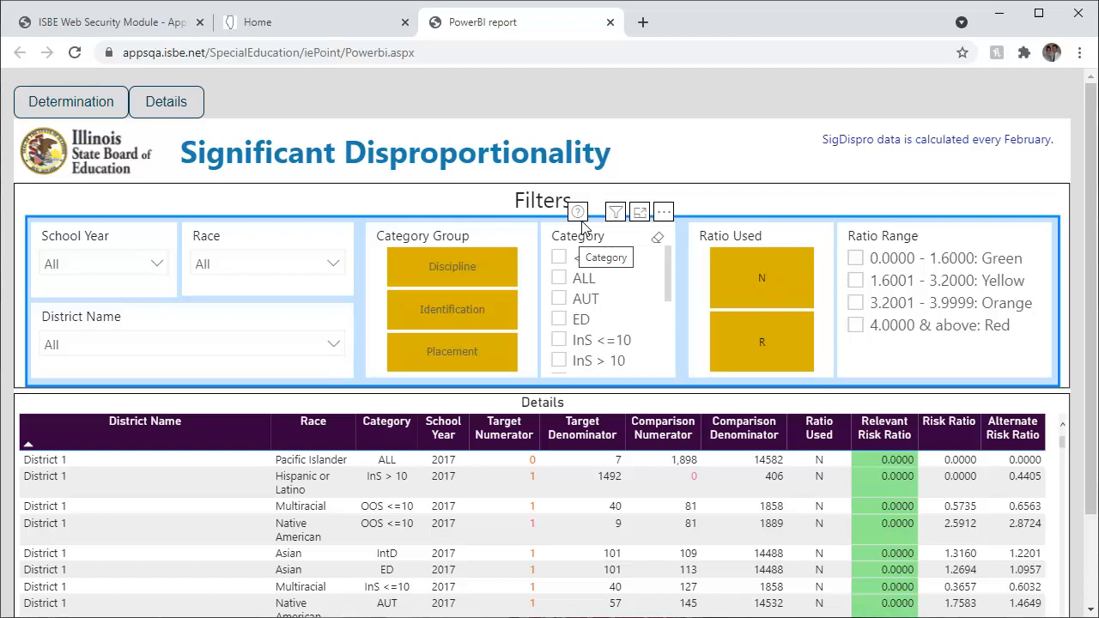
click(578, 212)
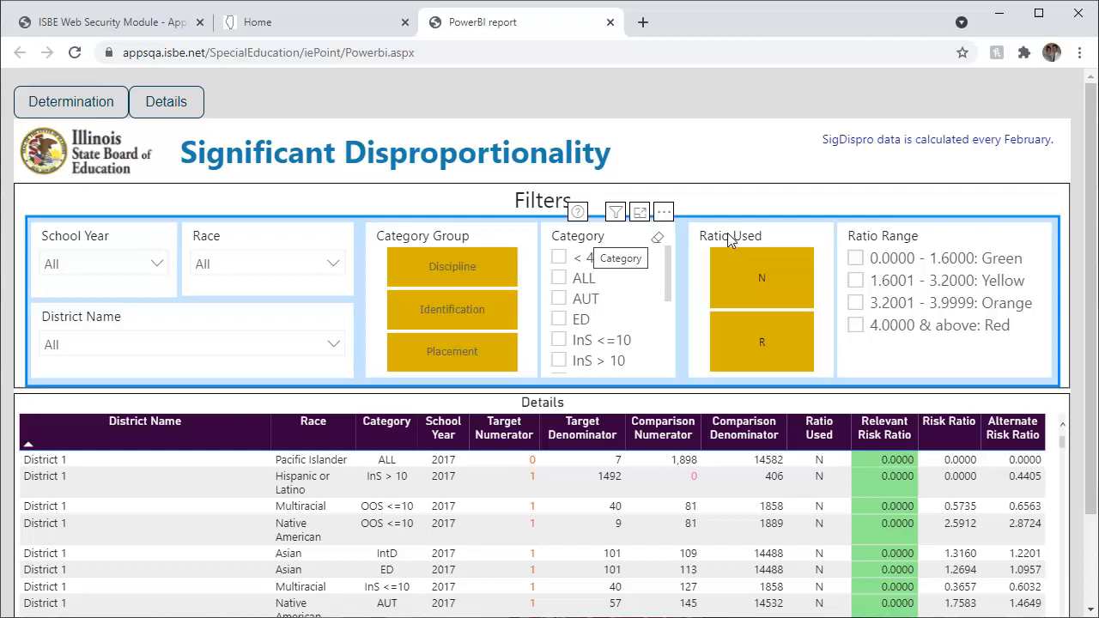
mouse_move(730, 240)
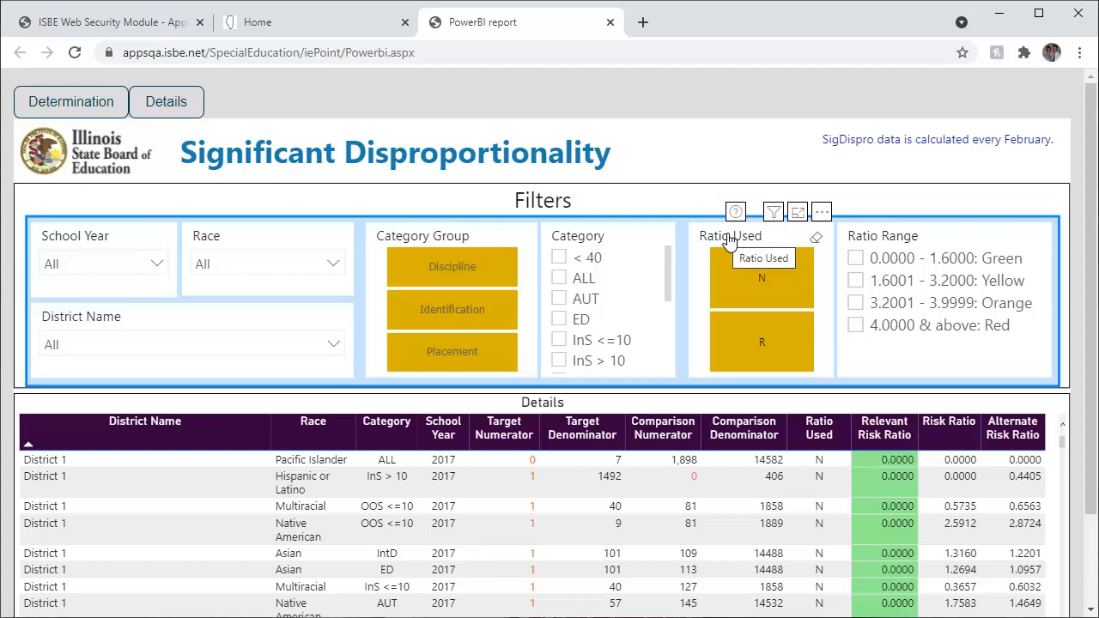
mouse_move(732, 240)
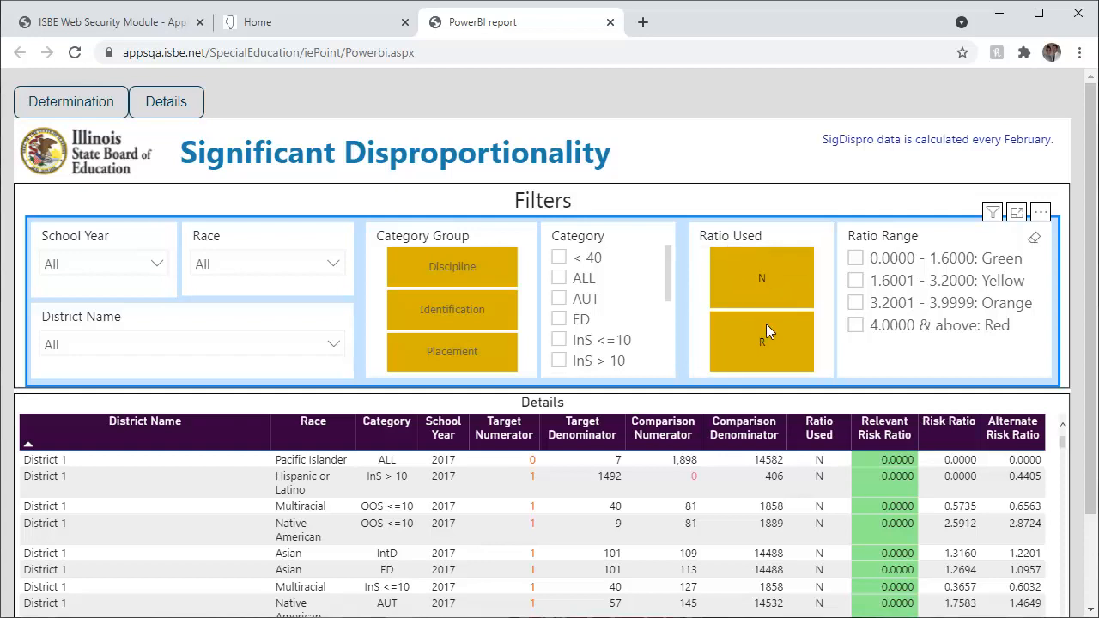
Filter the Details table to Ratio Used R and the 3.2001–3.9999 Orange range.
click(761, 341)
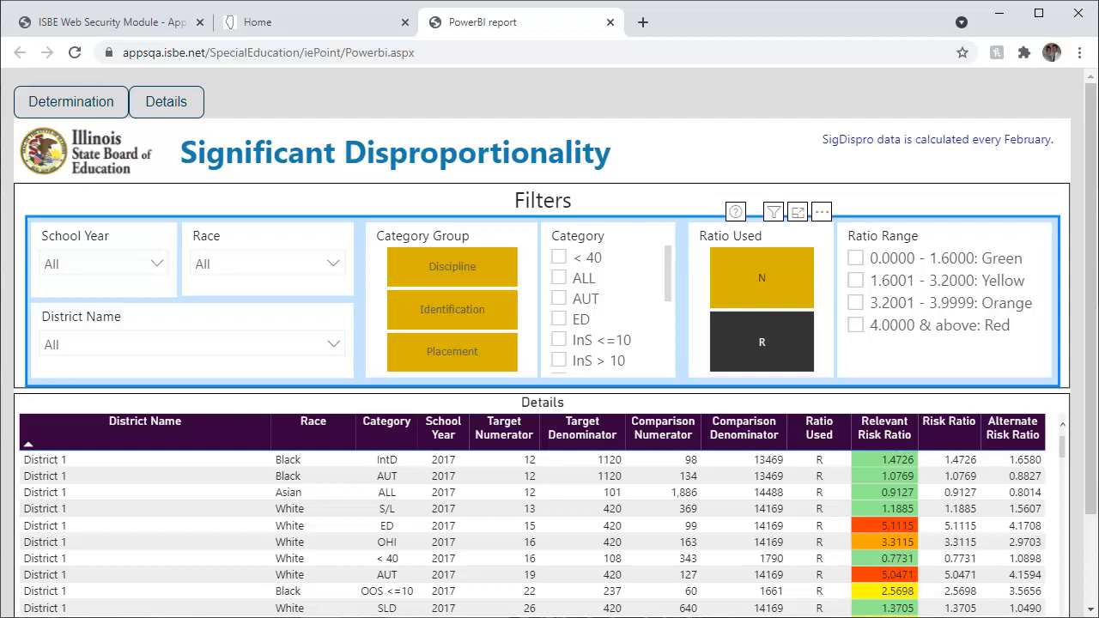
mouse_move(850, 591)
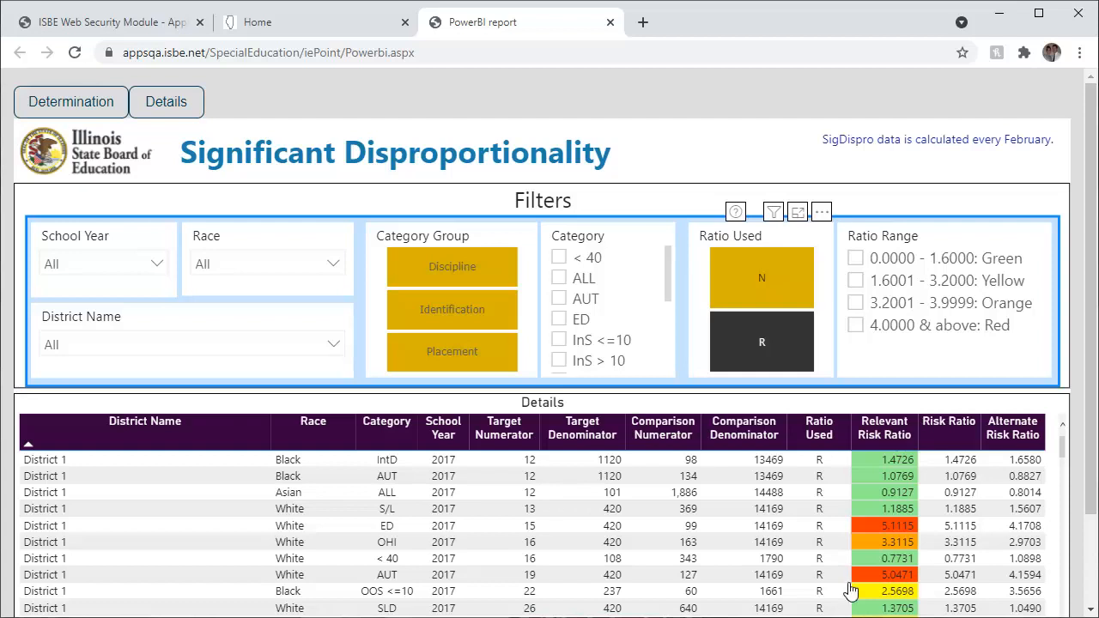
click(855, 325)
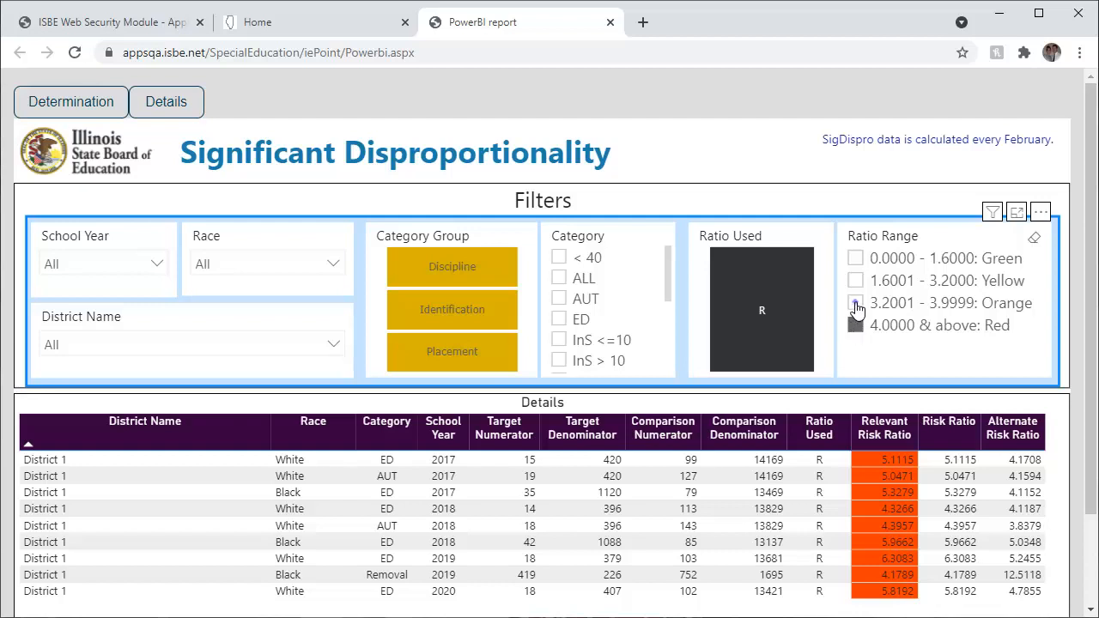
click(856, 302)
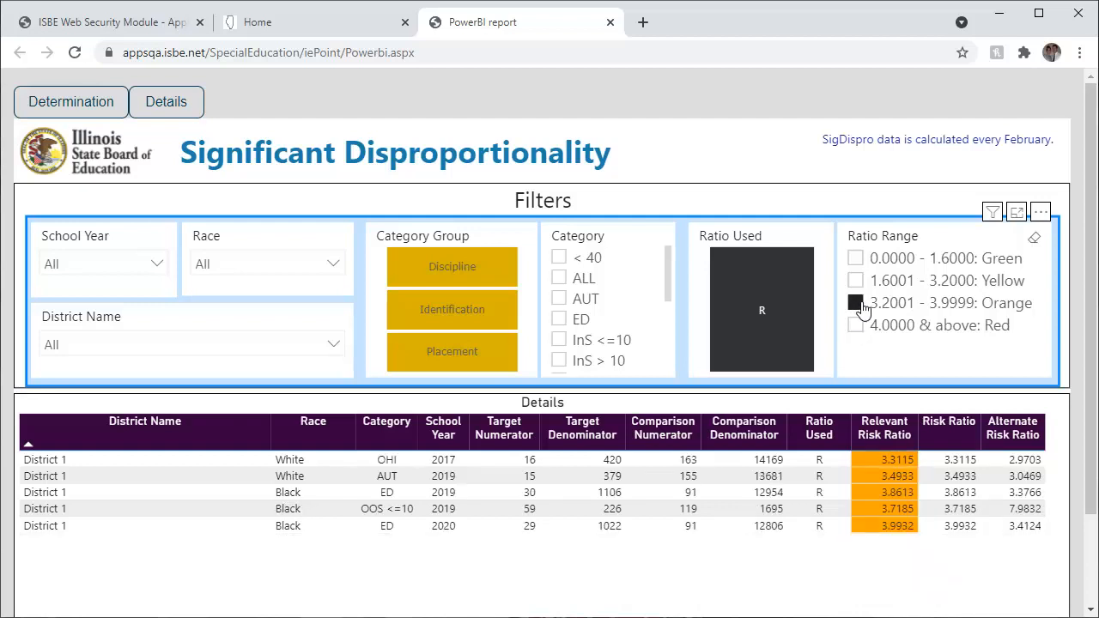
click(855, 303)
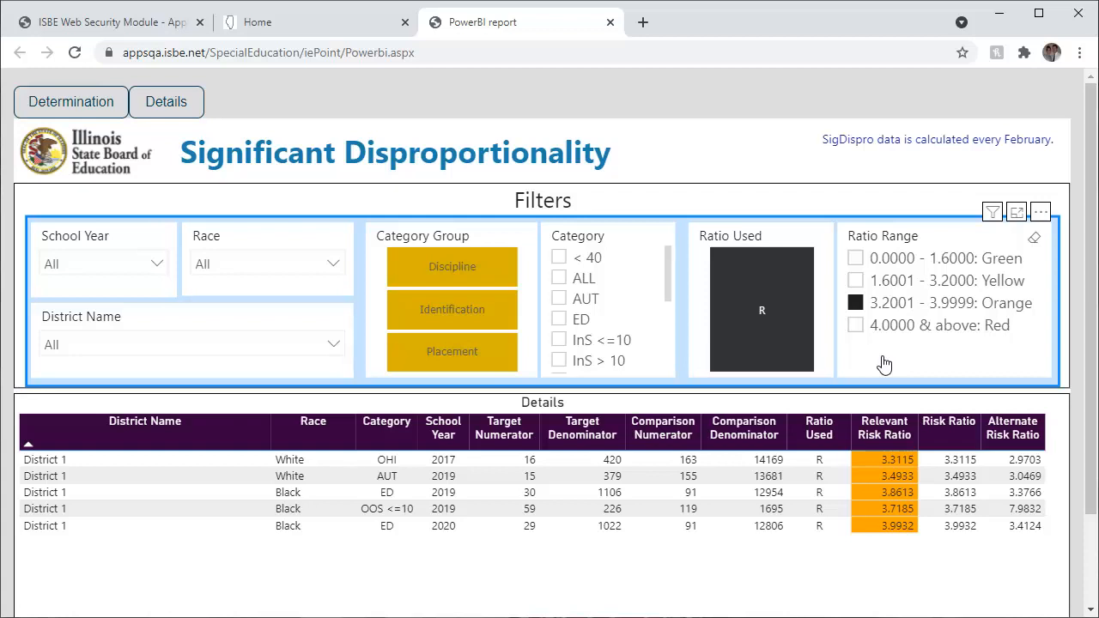
mouse_move(878, 361)
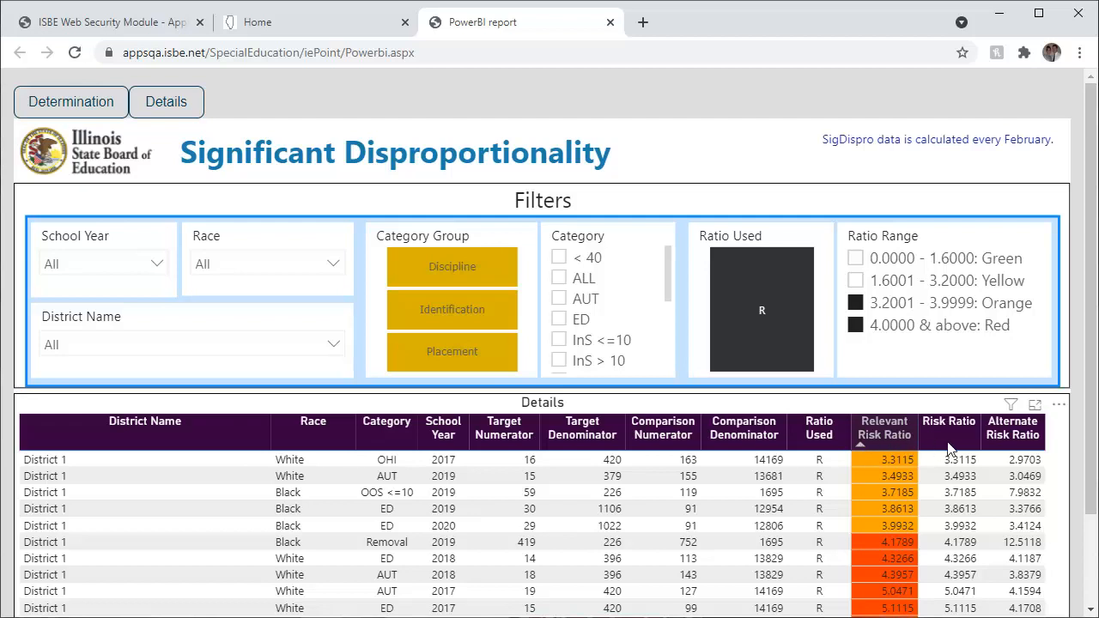
Filter to the ED category for all races and sort by District Name.
scroll(down, 3)
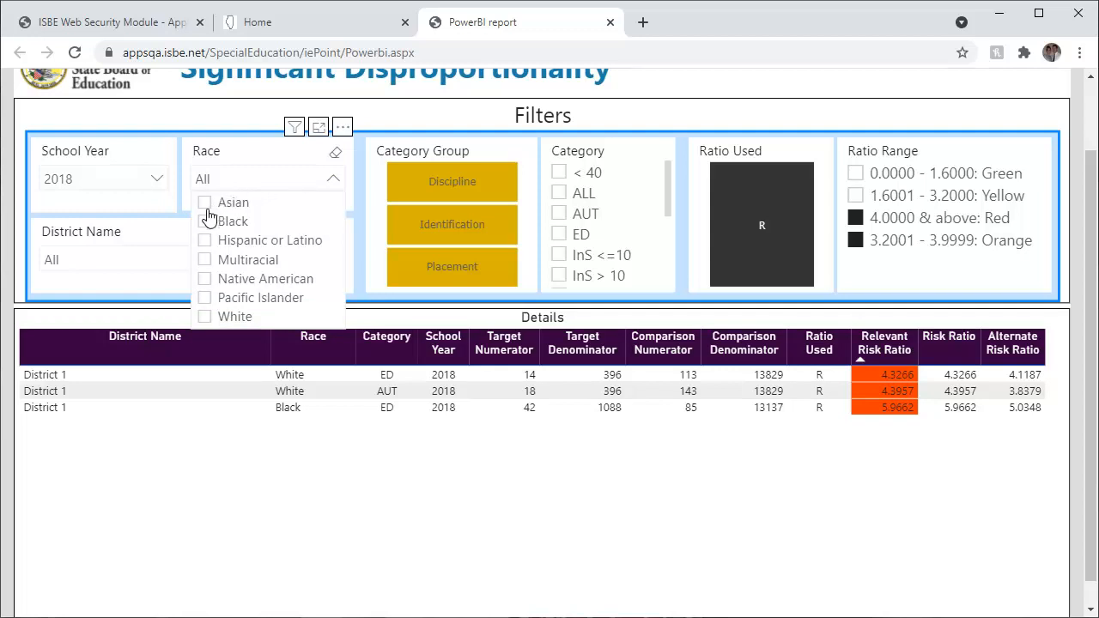
click(233, 221)
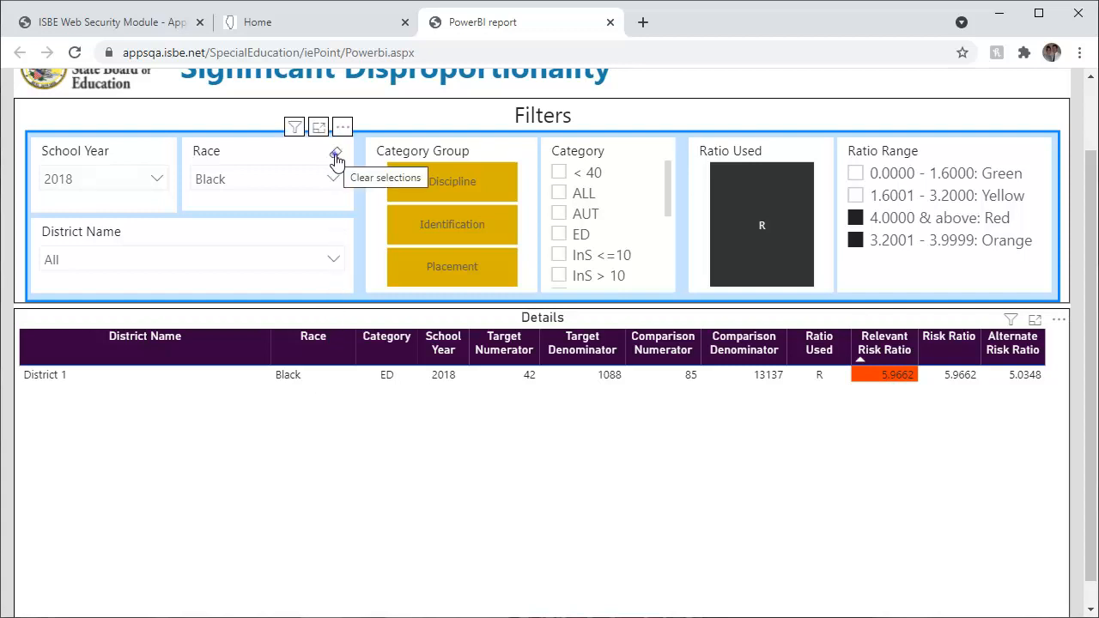
click(336, 155)
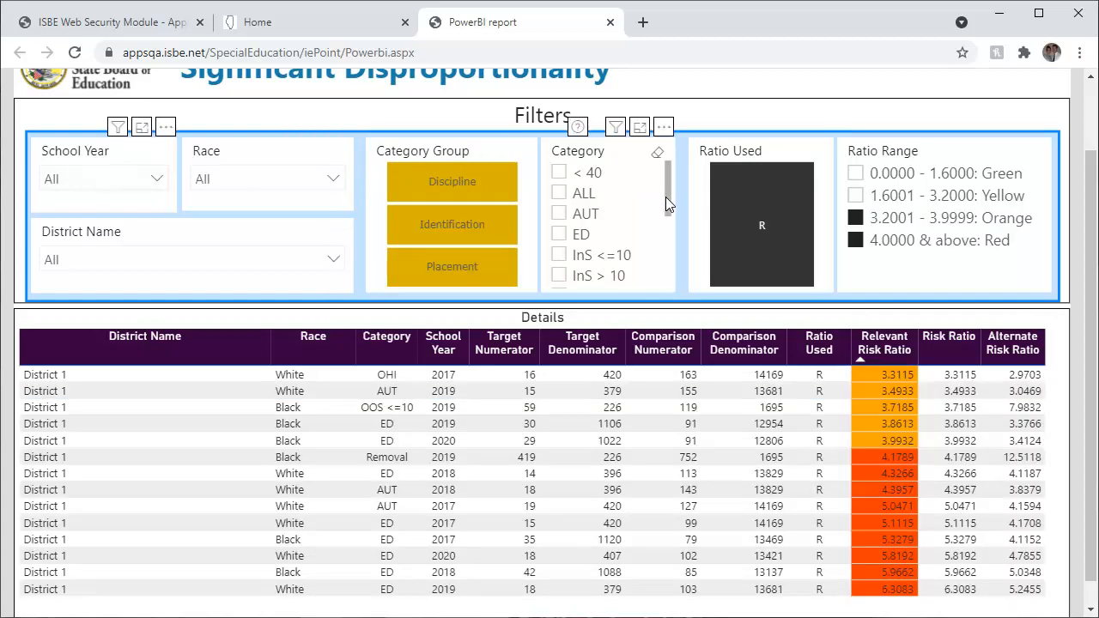
click(452, 224)
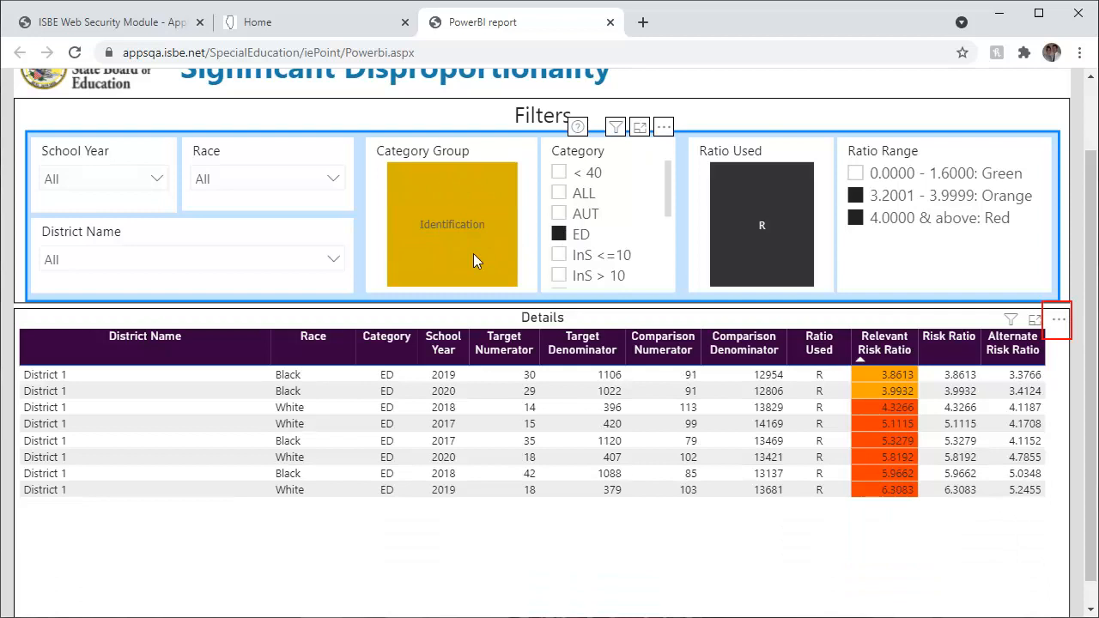
click(443, 343)
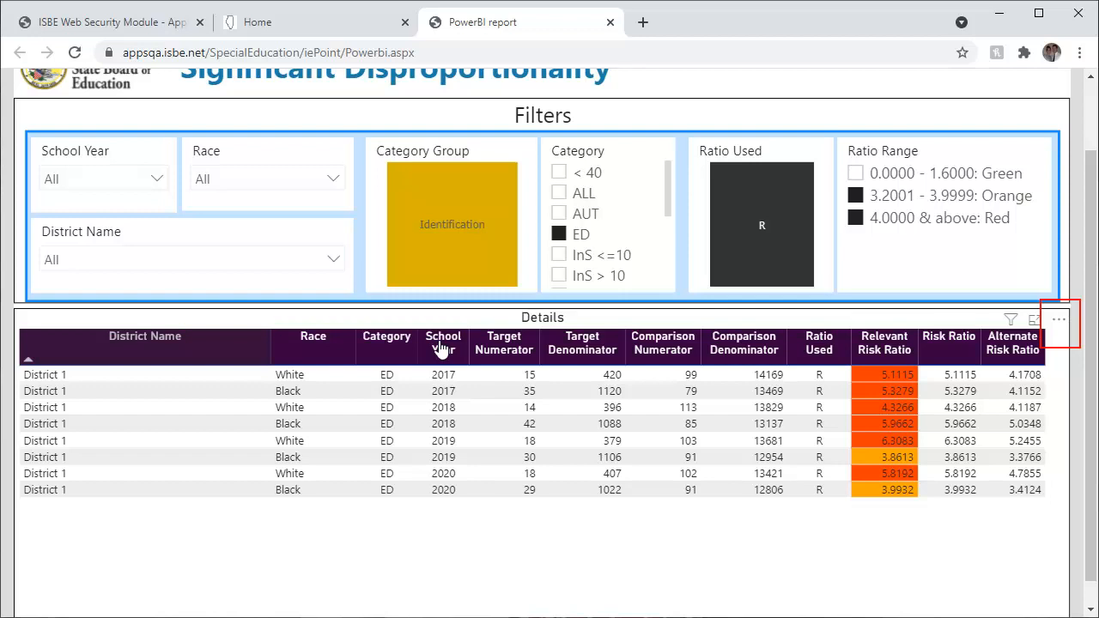
mouse_move(901, 342)
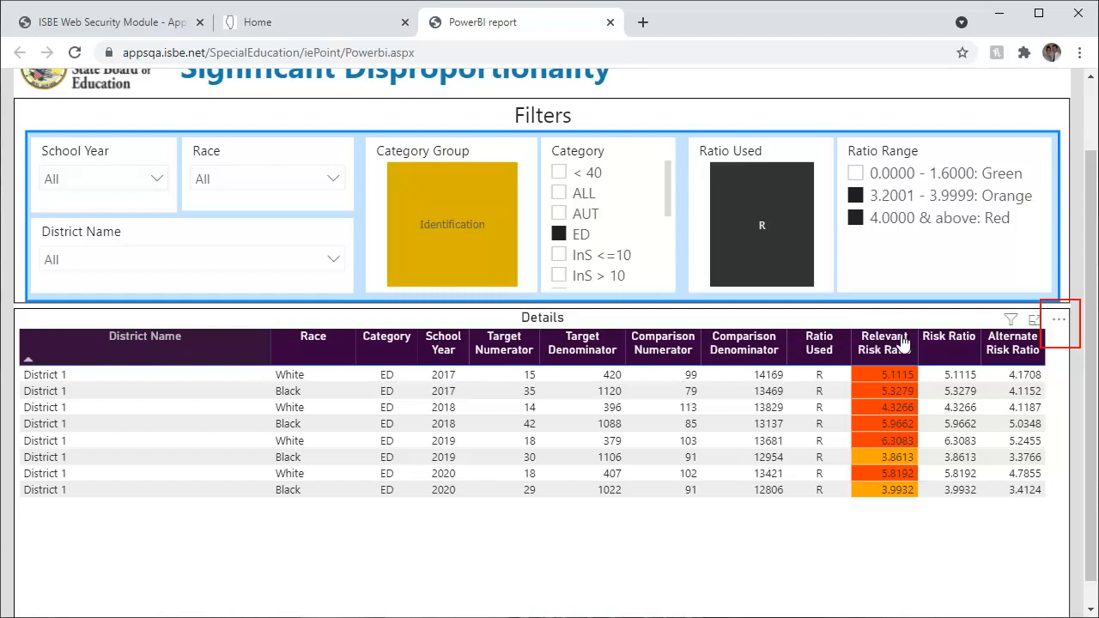
Export the Details table's summarized data as an .xlsx file.
click(1059, 321)
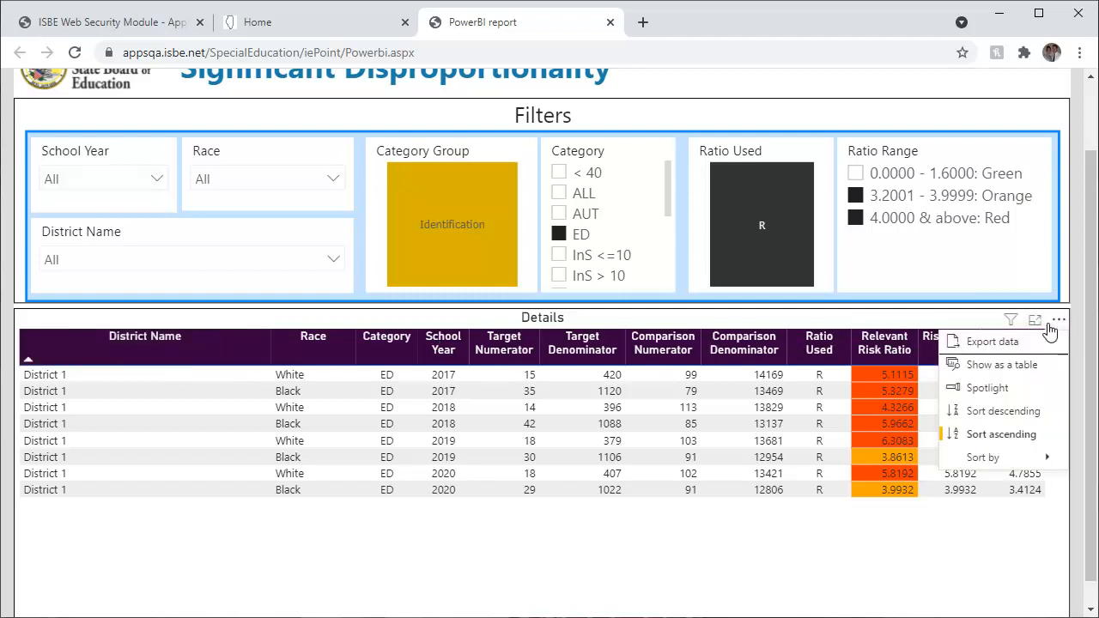
mouse_move(1045, 348)
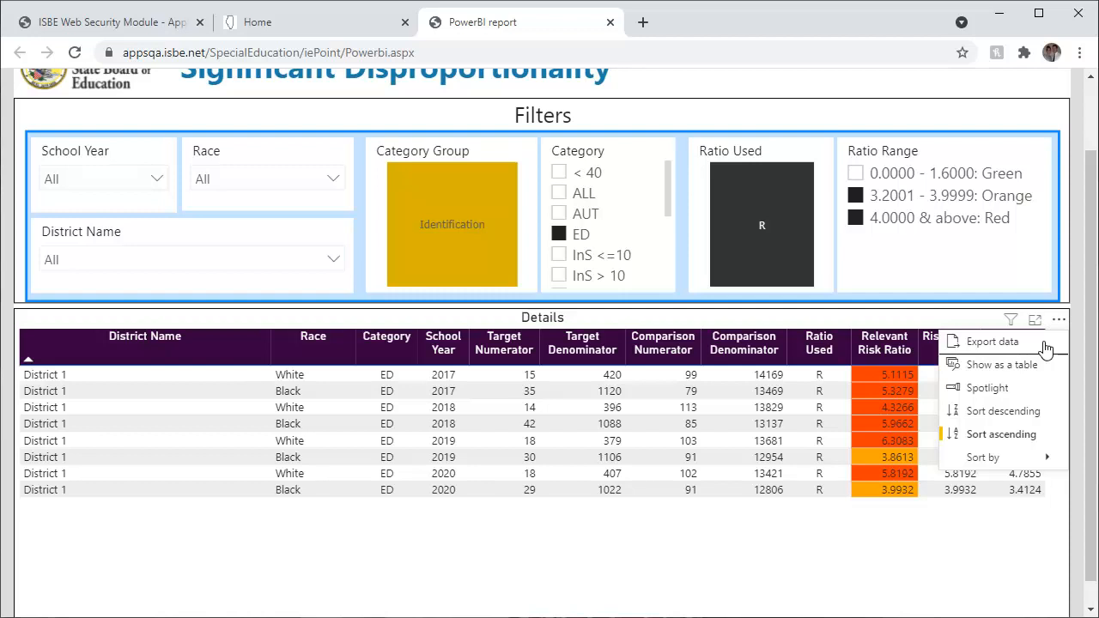
click(992, 342)
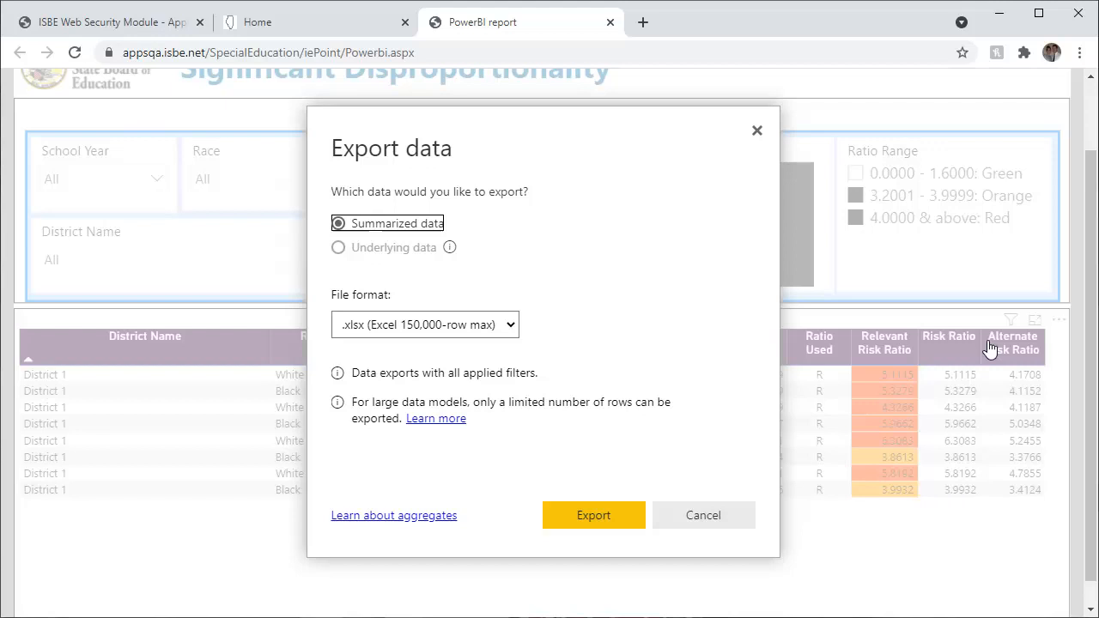
click(593, 516)
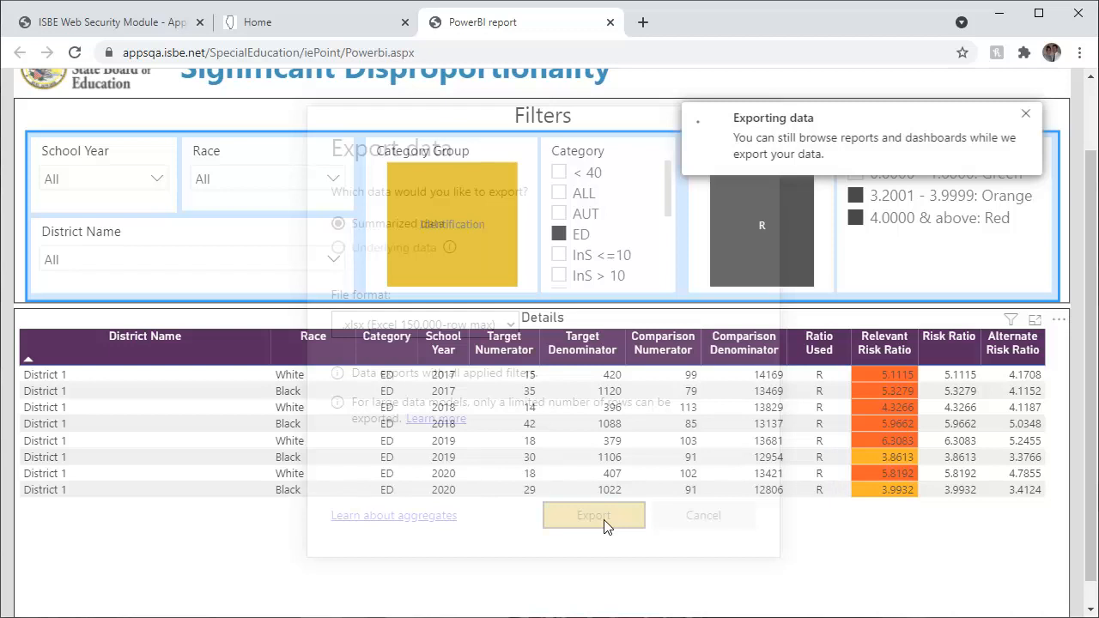
mouse_move(238, 541)
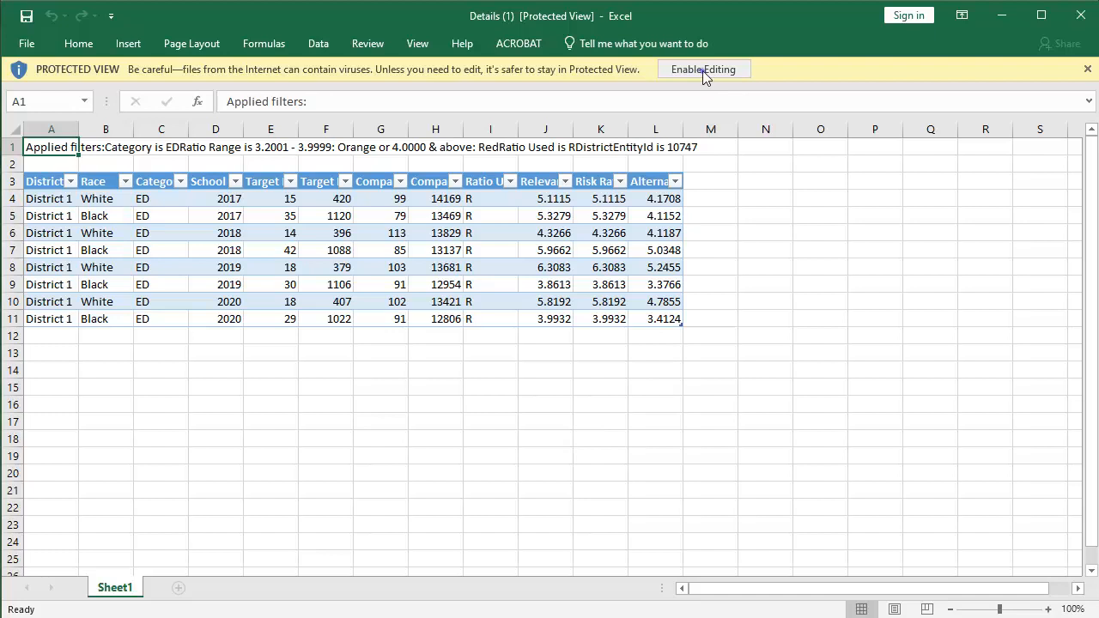
Enable editing on the downloaded Details workbook in Excel.
click(703, 69)
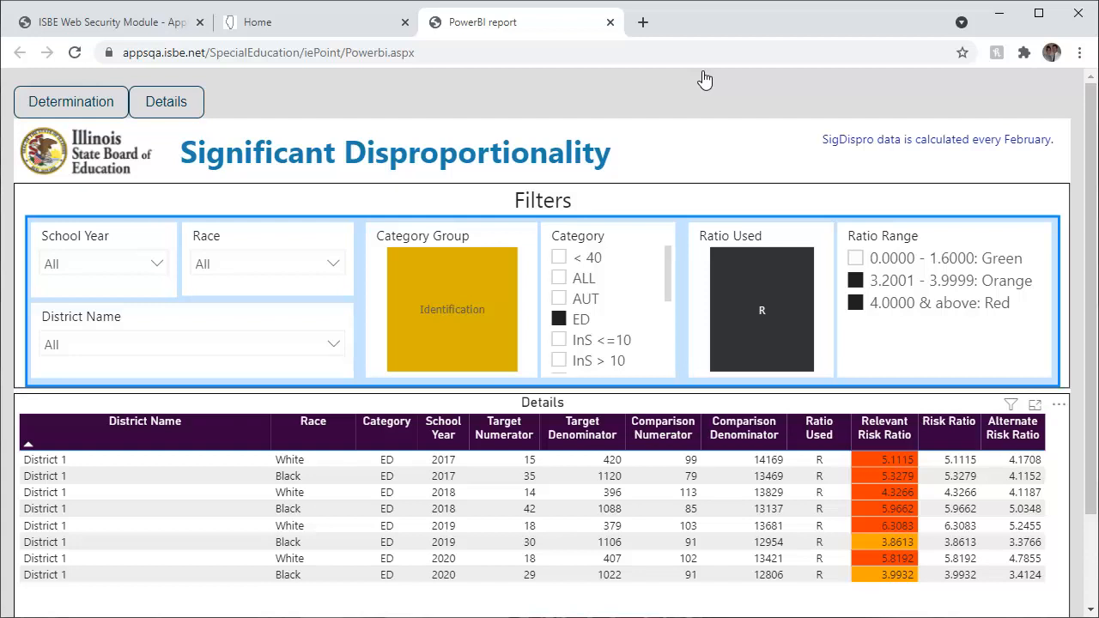
mouse_move(703, 79)
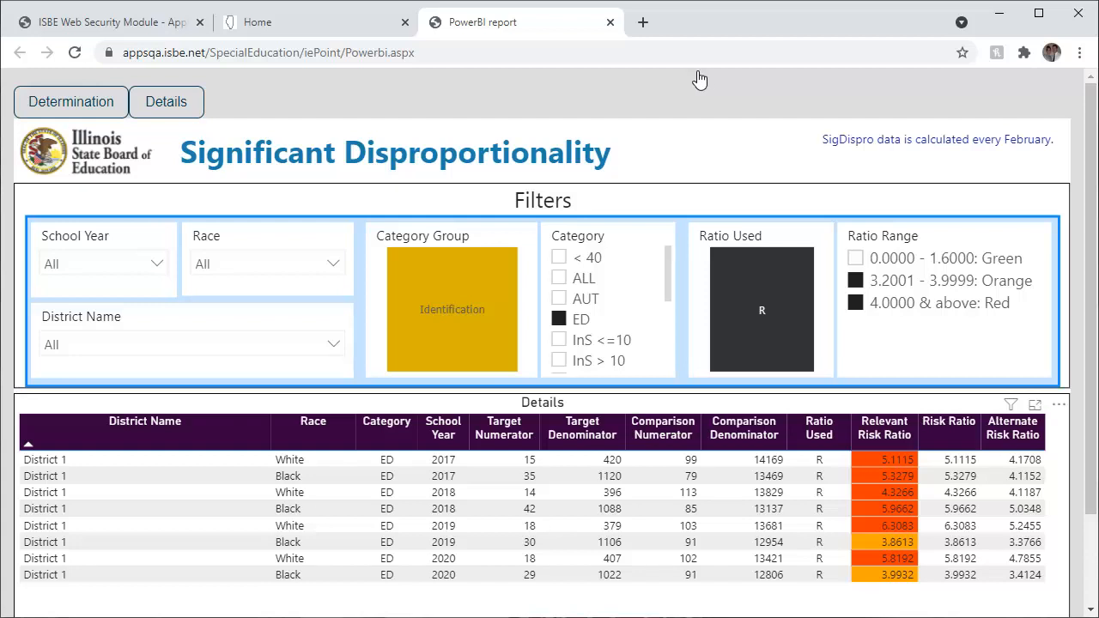
mouse_move(664, 234)
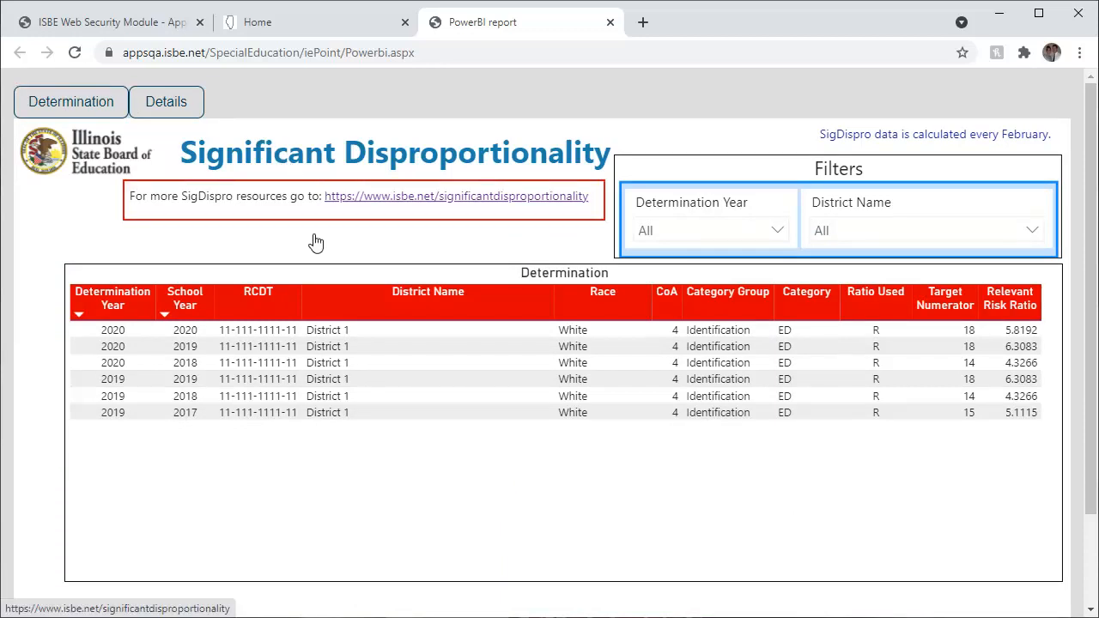
mouse_move(458, 212)
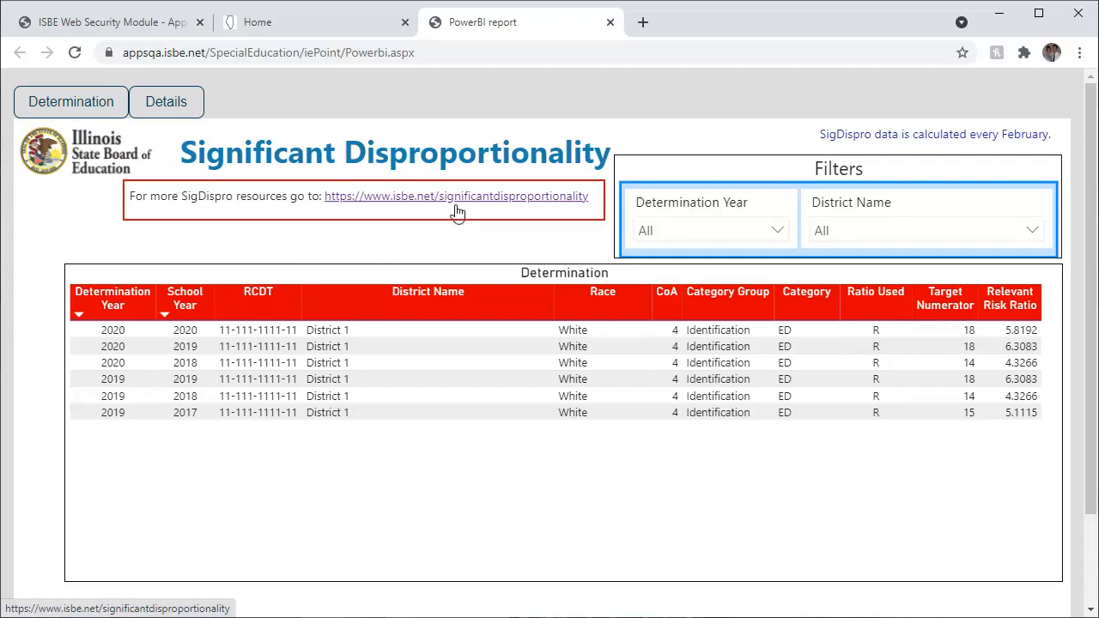
Open the isbe.net significant disproportionality resources link from the Determination page.
click(456, 196)
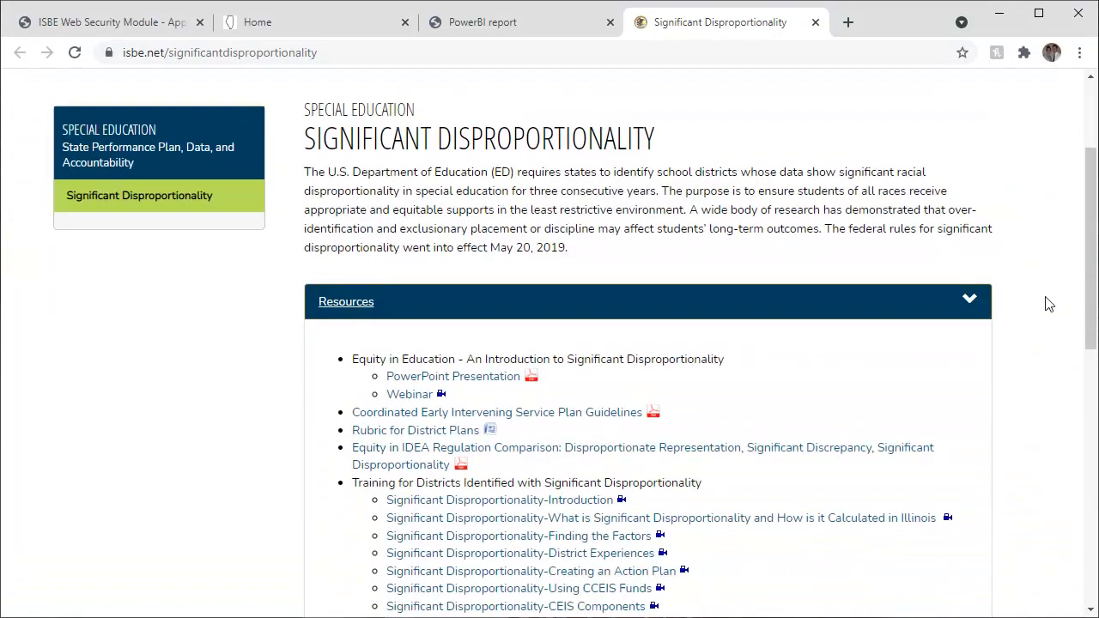
scroll(down, 3)
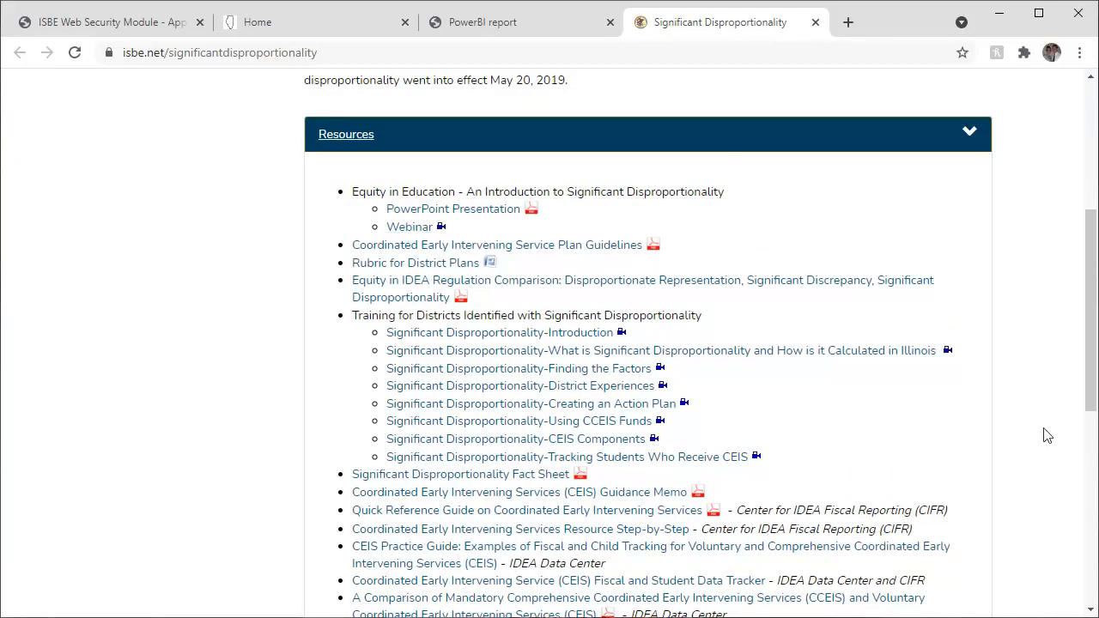
scroll(down, 3)
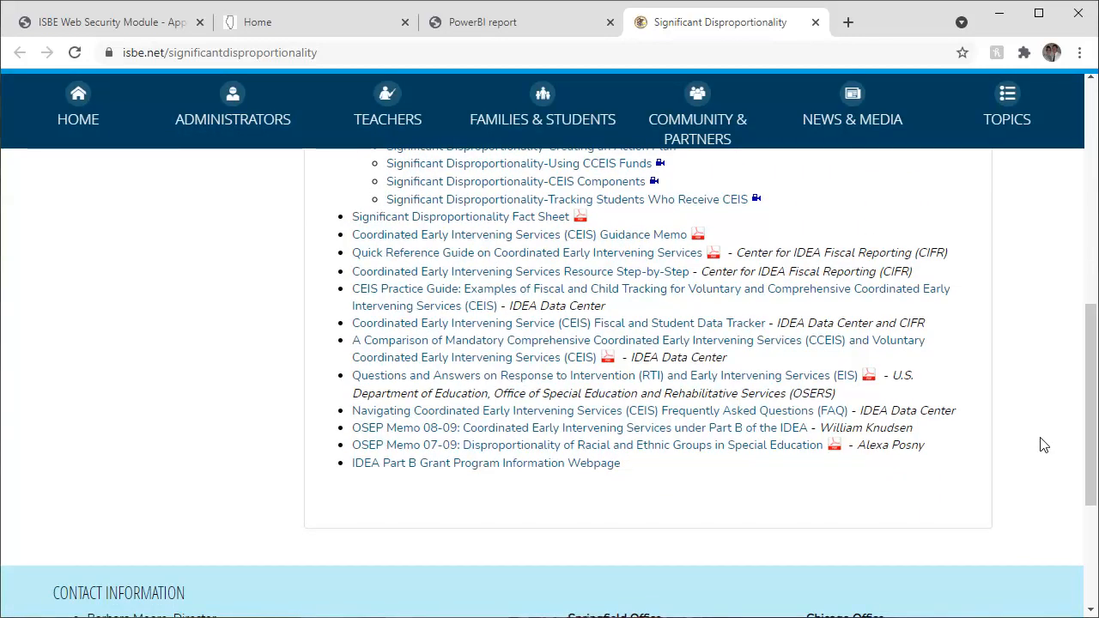